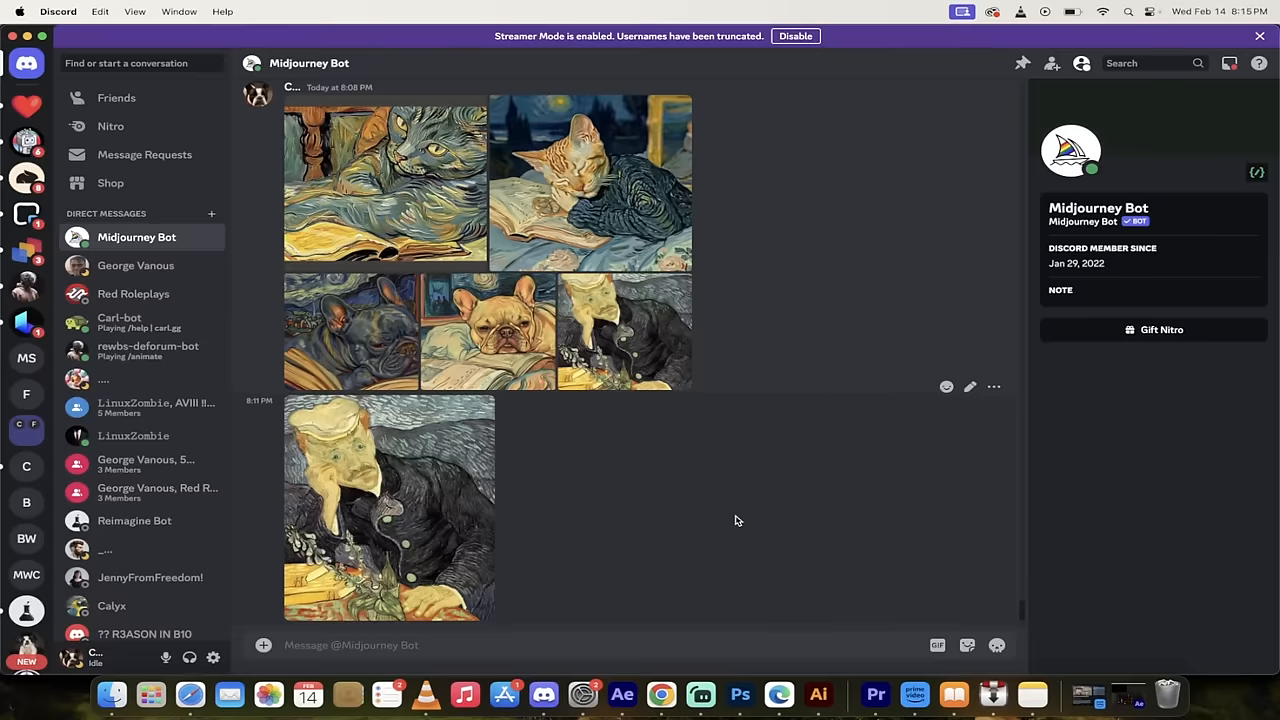
mouse_move(647, 412)
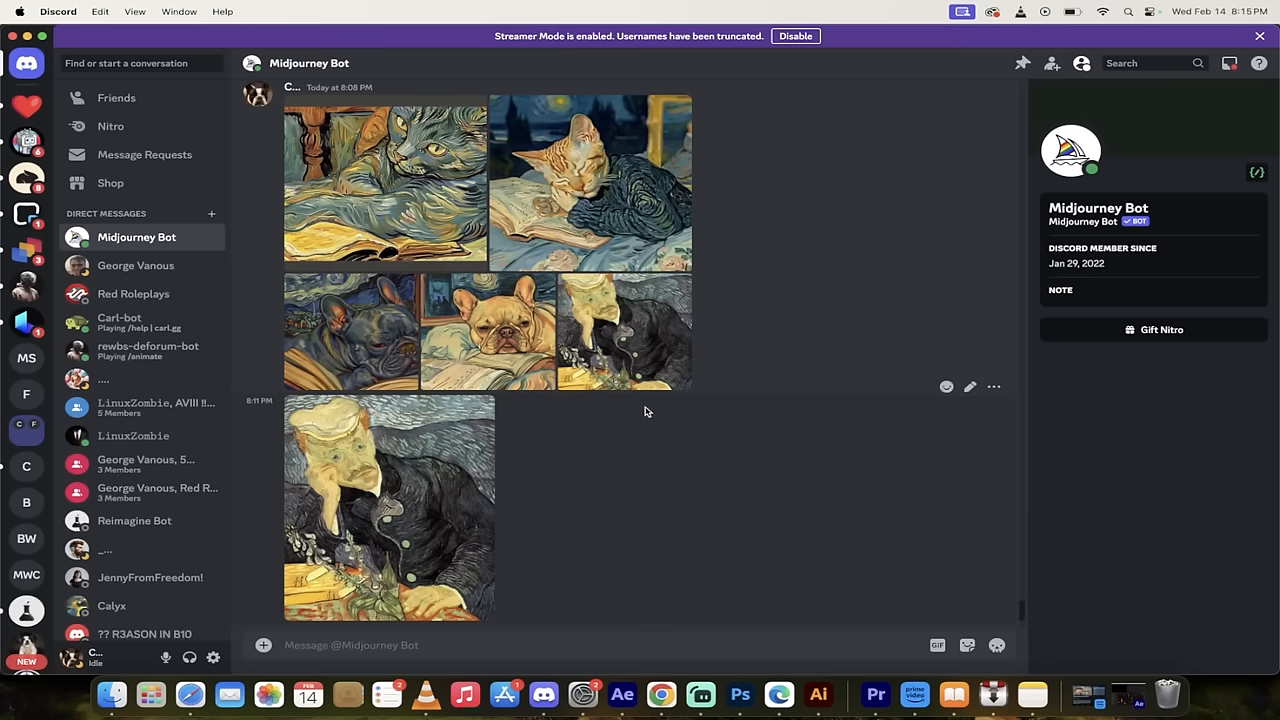
Step: Enlarge the Van Gogh portrait for a closer look, then close it
click(384, 507)
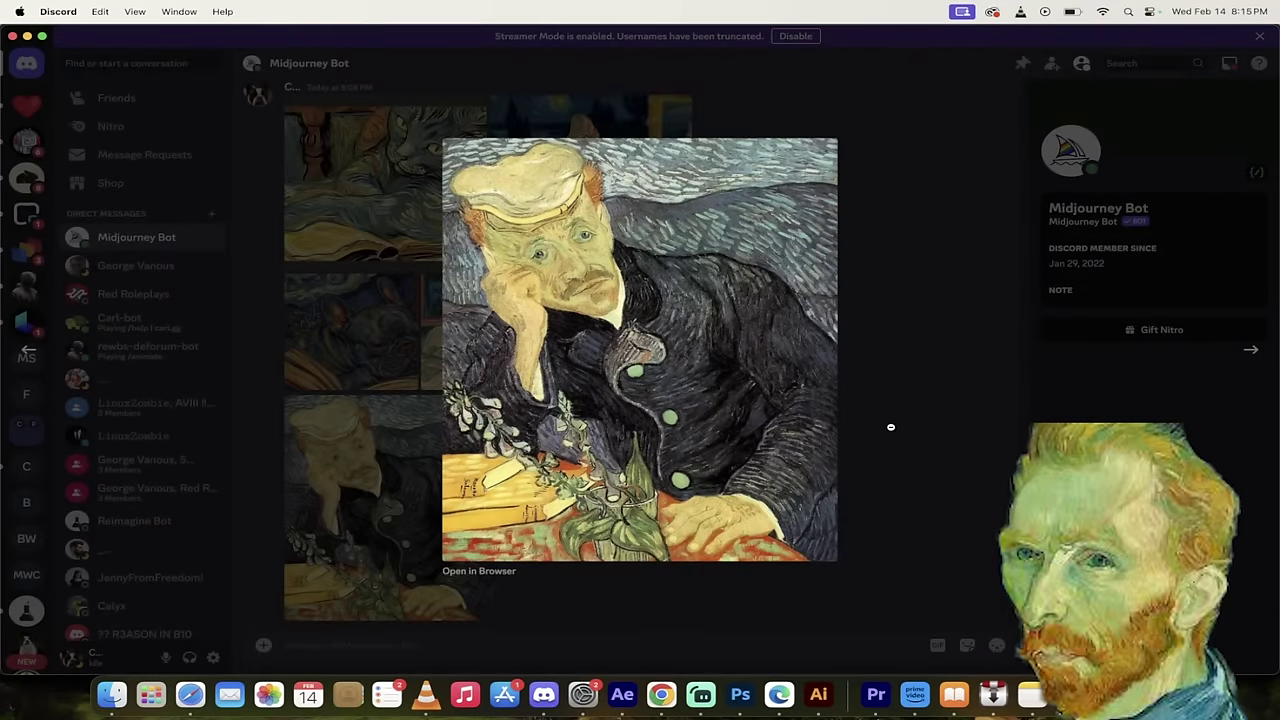
click(890, 427)
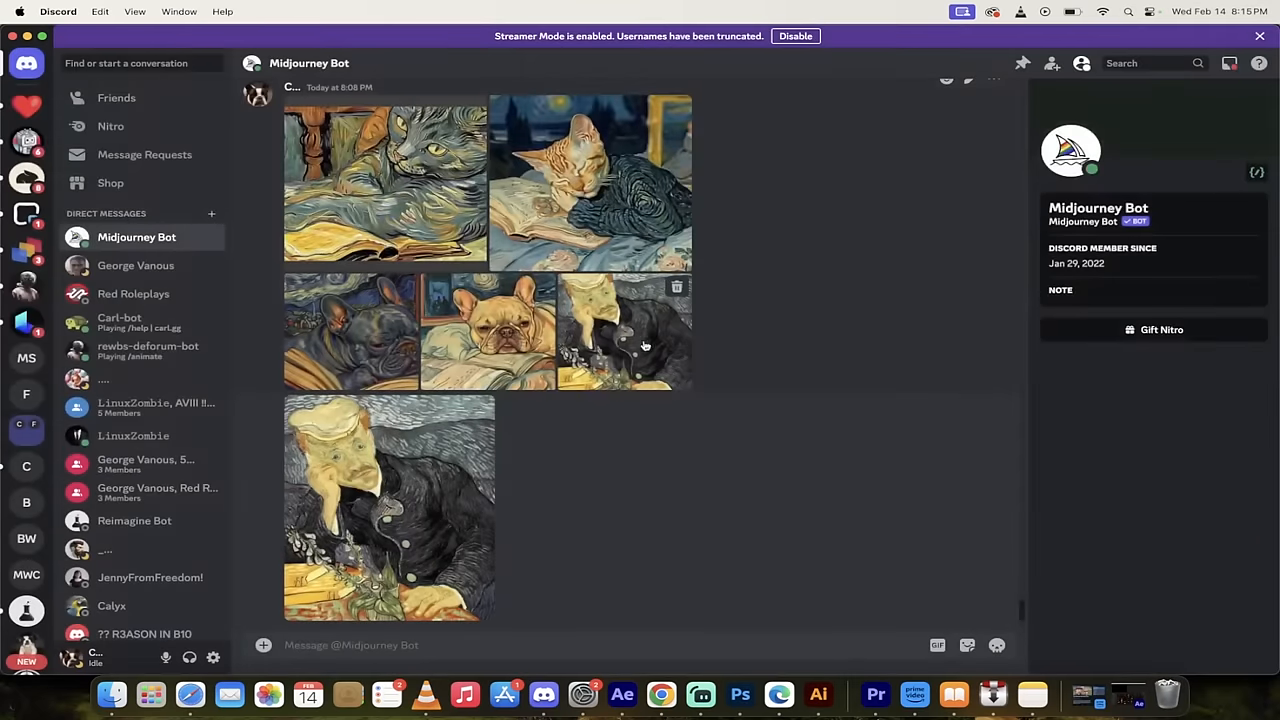
mouse_move(615, 350)
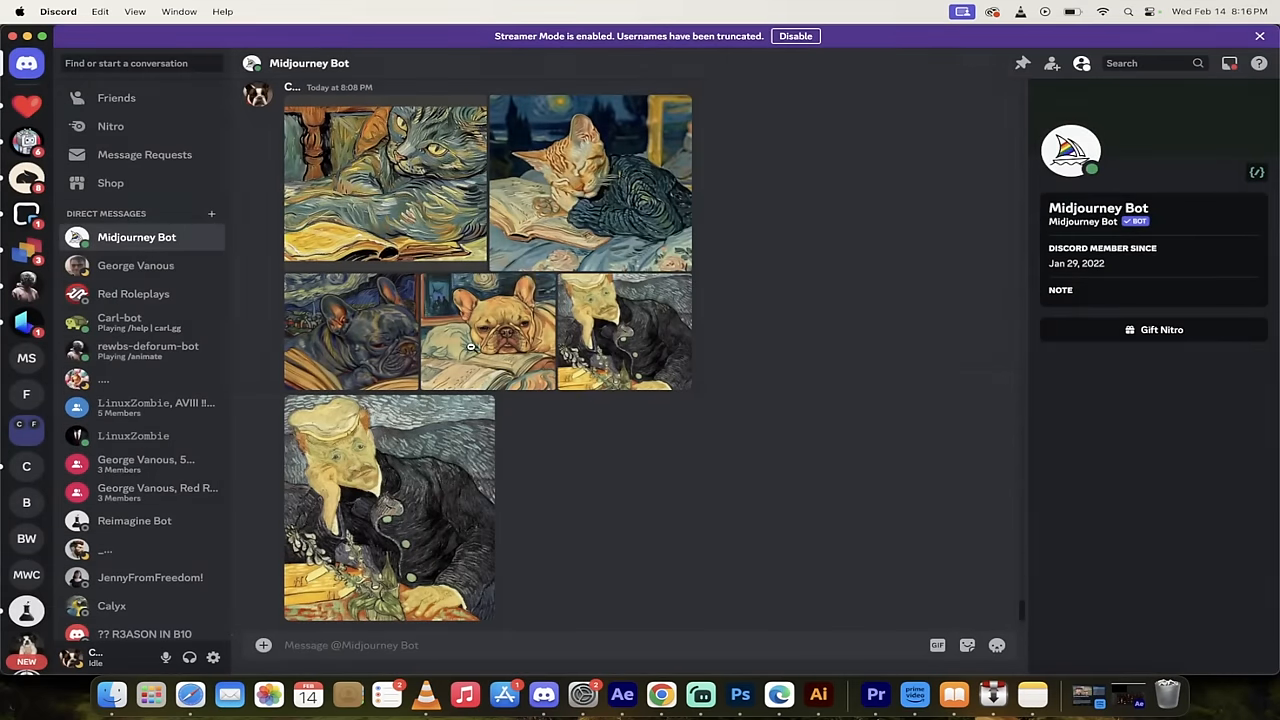
click(388, 507)
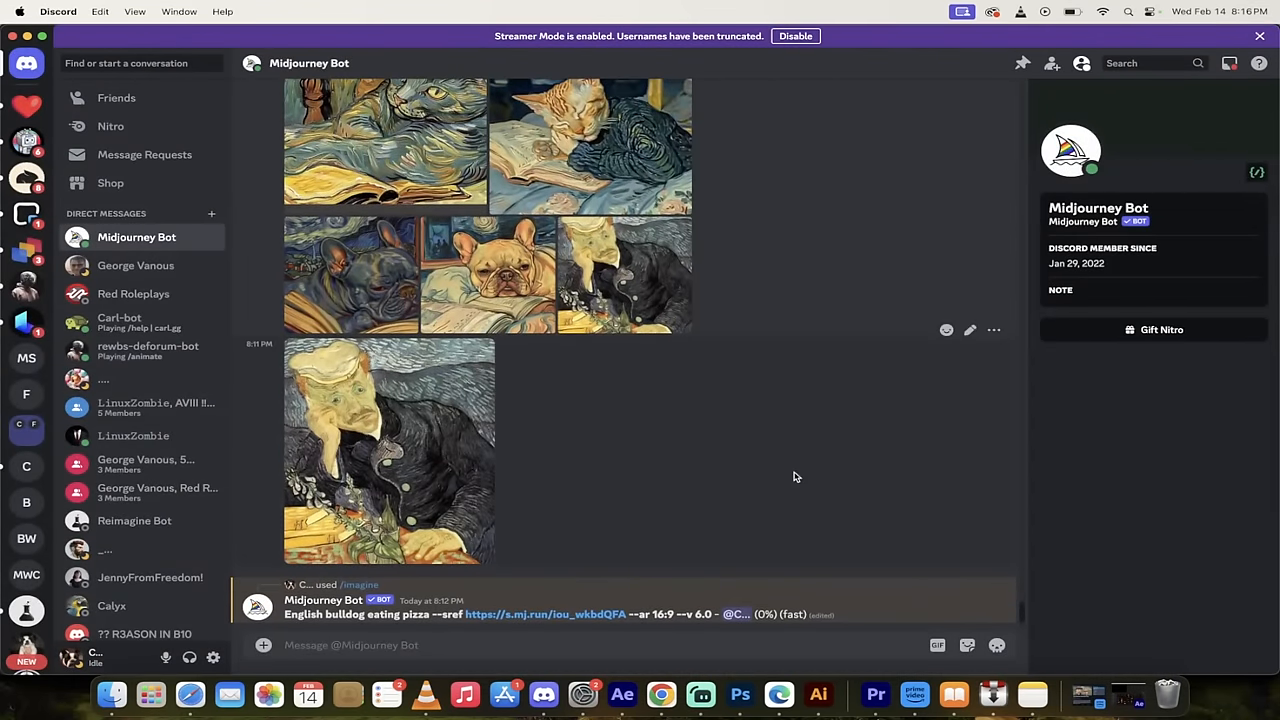
scroll(down, 3)
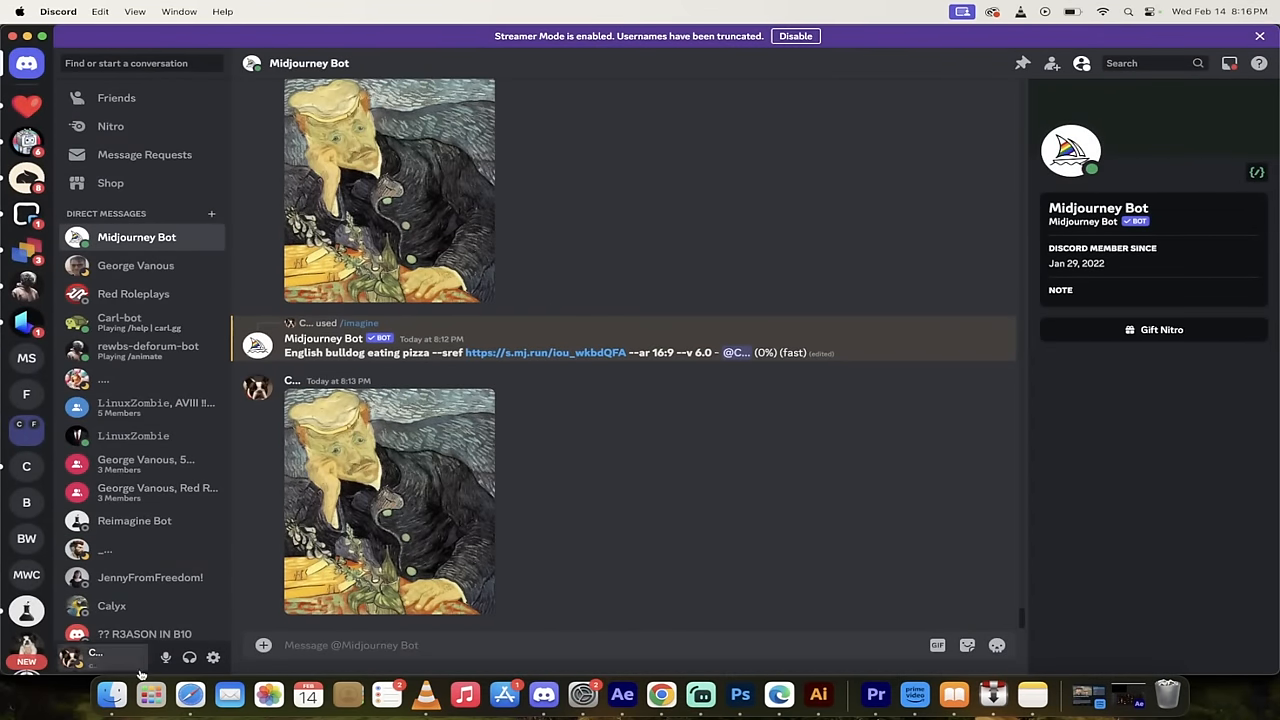
Step: Post warhol.jpeg from the Desktop into the Midjourney Bot chat and copy its link
click(141, 687)
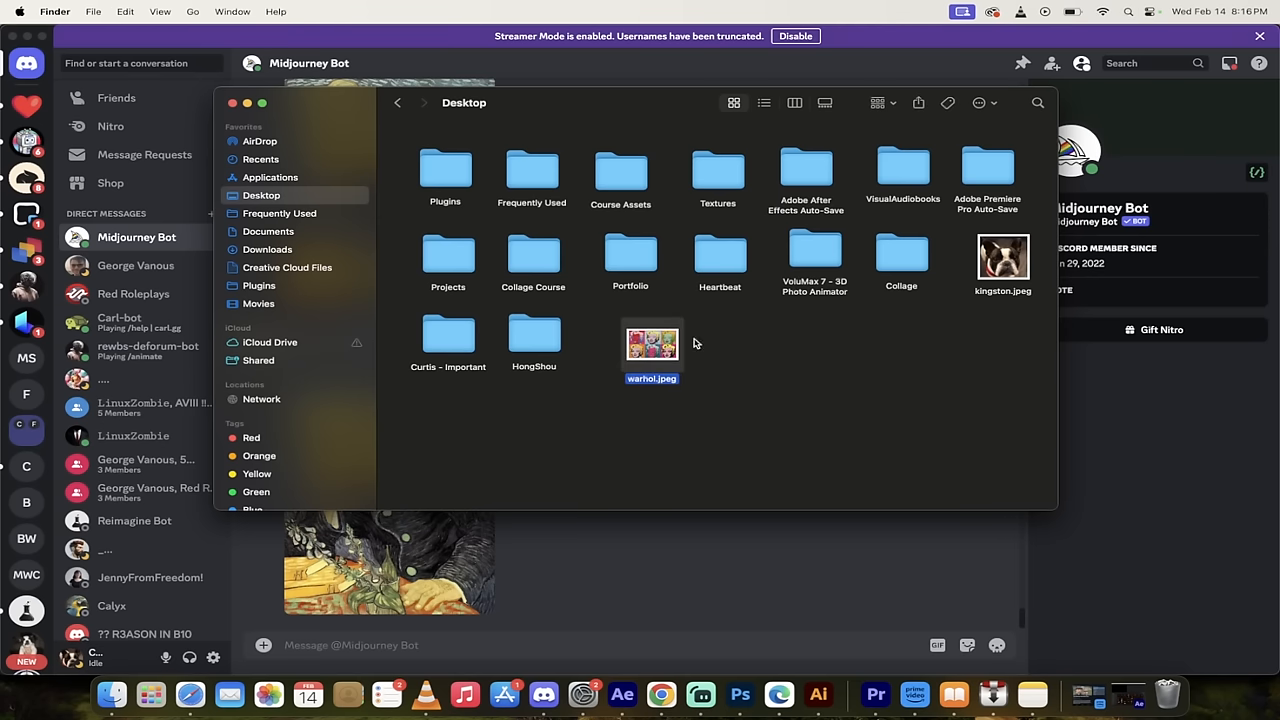
drag(652, 345, 755, 408)
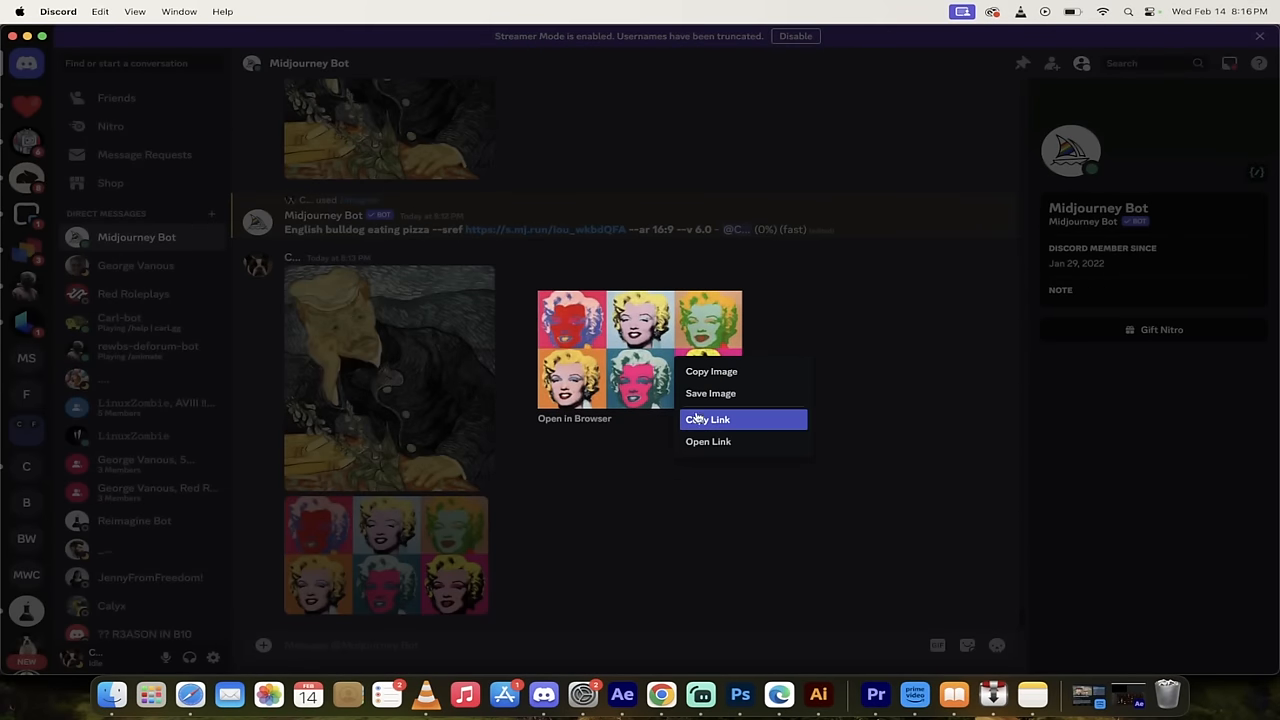
click(707, 419)
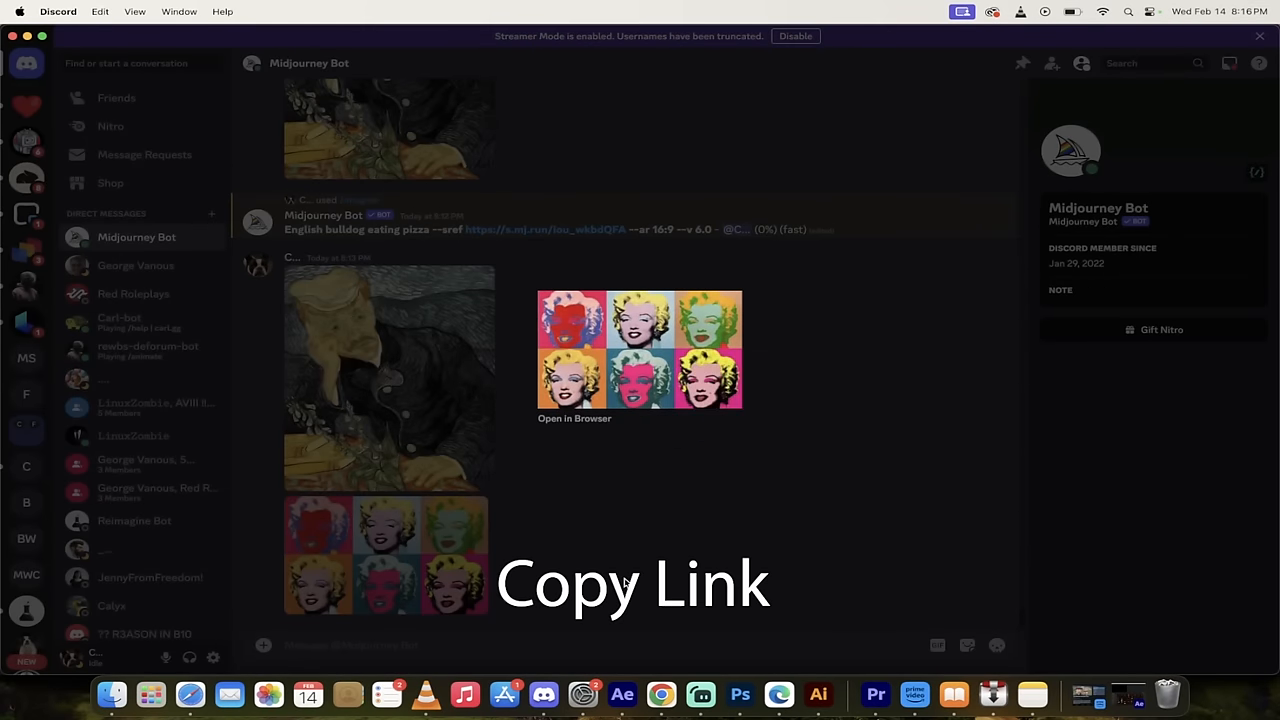
right_click(380, 380)
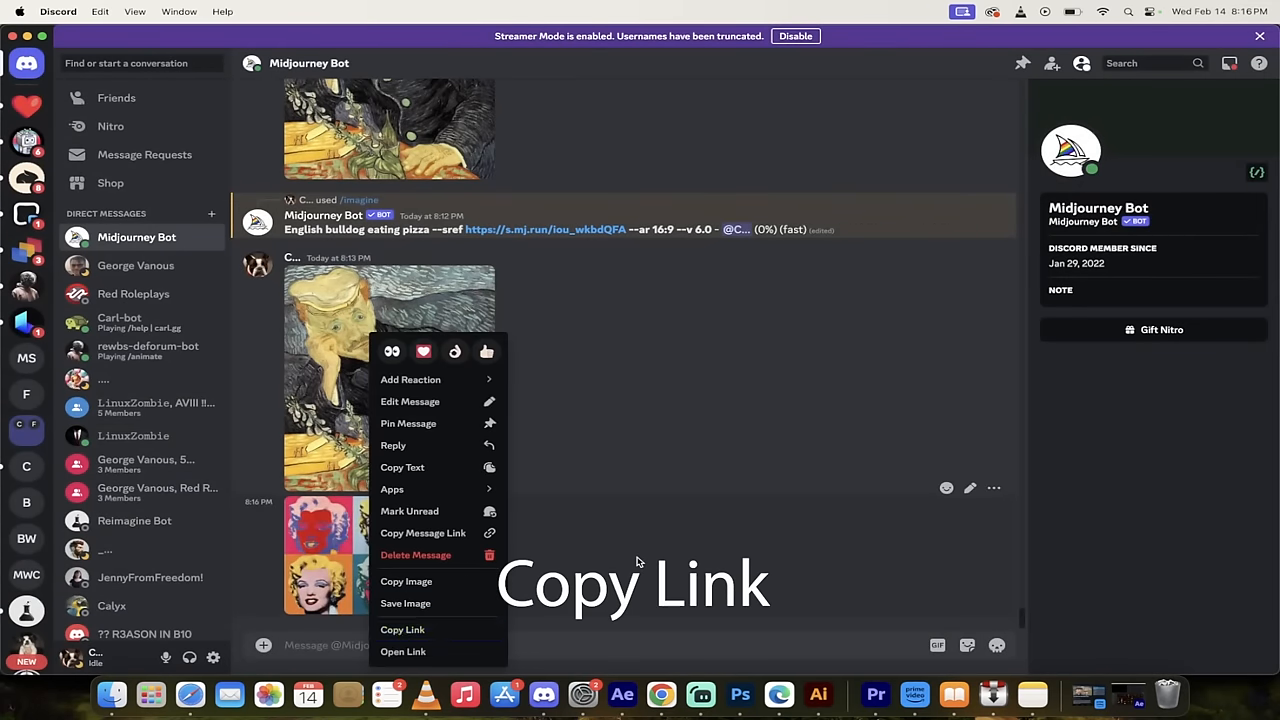
click(402, 629)
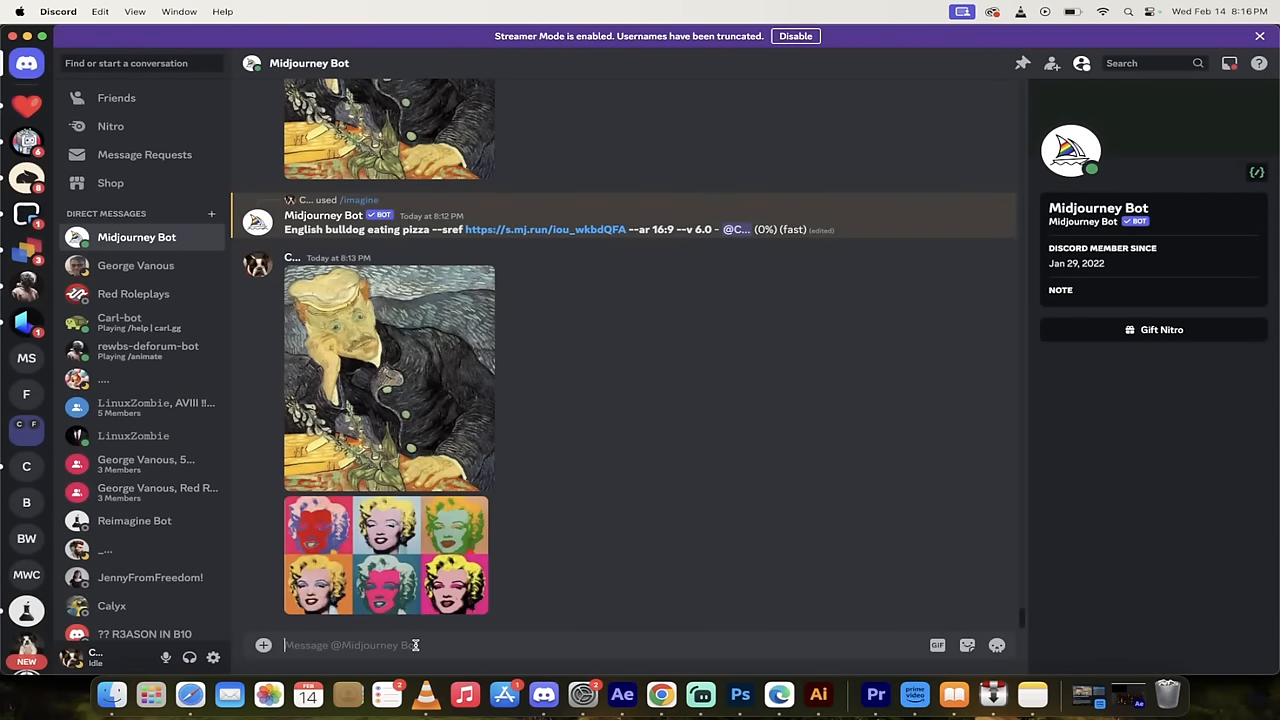
text(/imag)
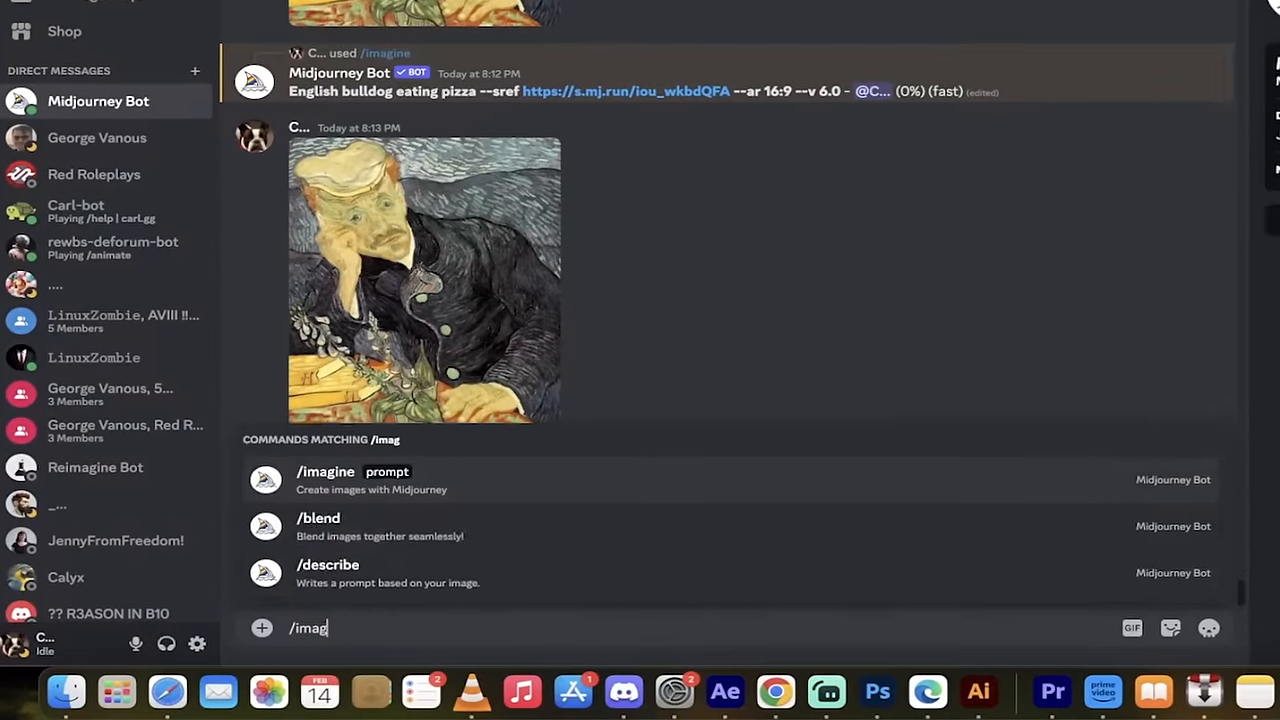
Step: Submit an /imagine prompt 'Elvis Presley --sref' followed by the pasted Warhol image link
click(325, 471)
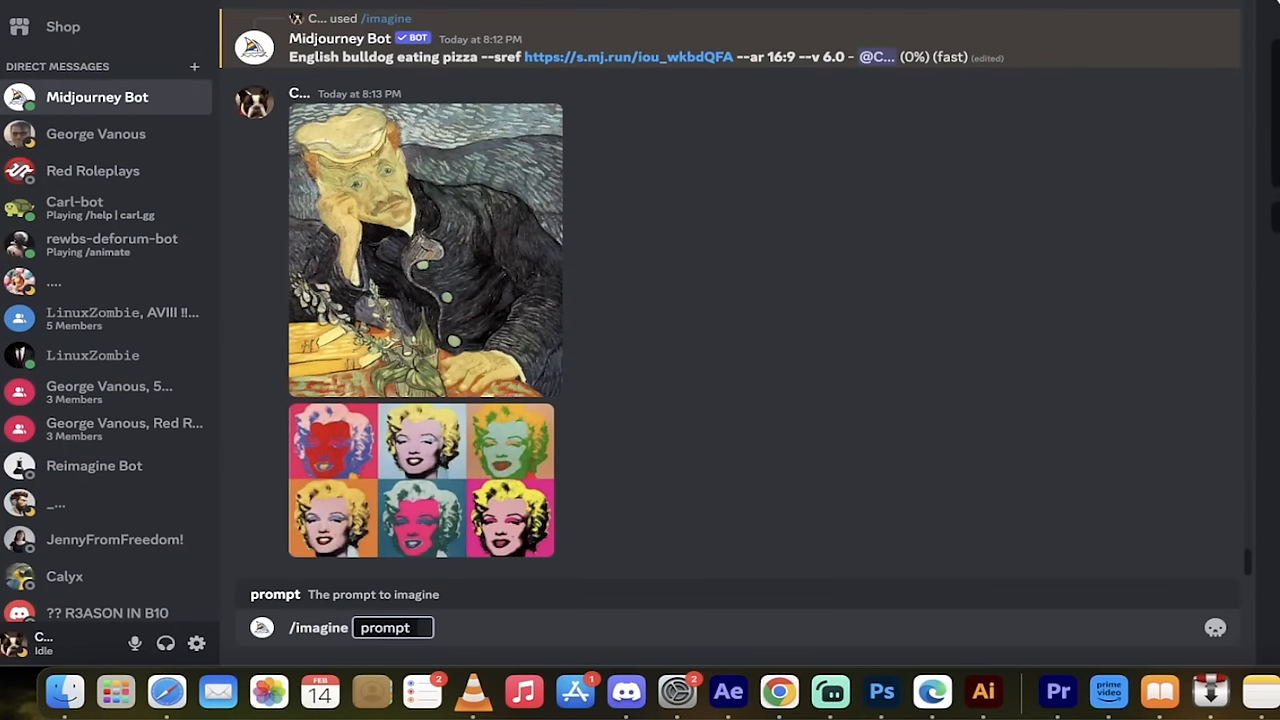
text(Elvis Presley --sref)
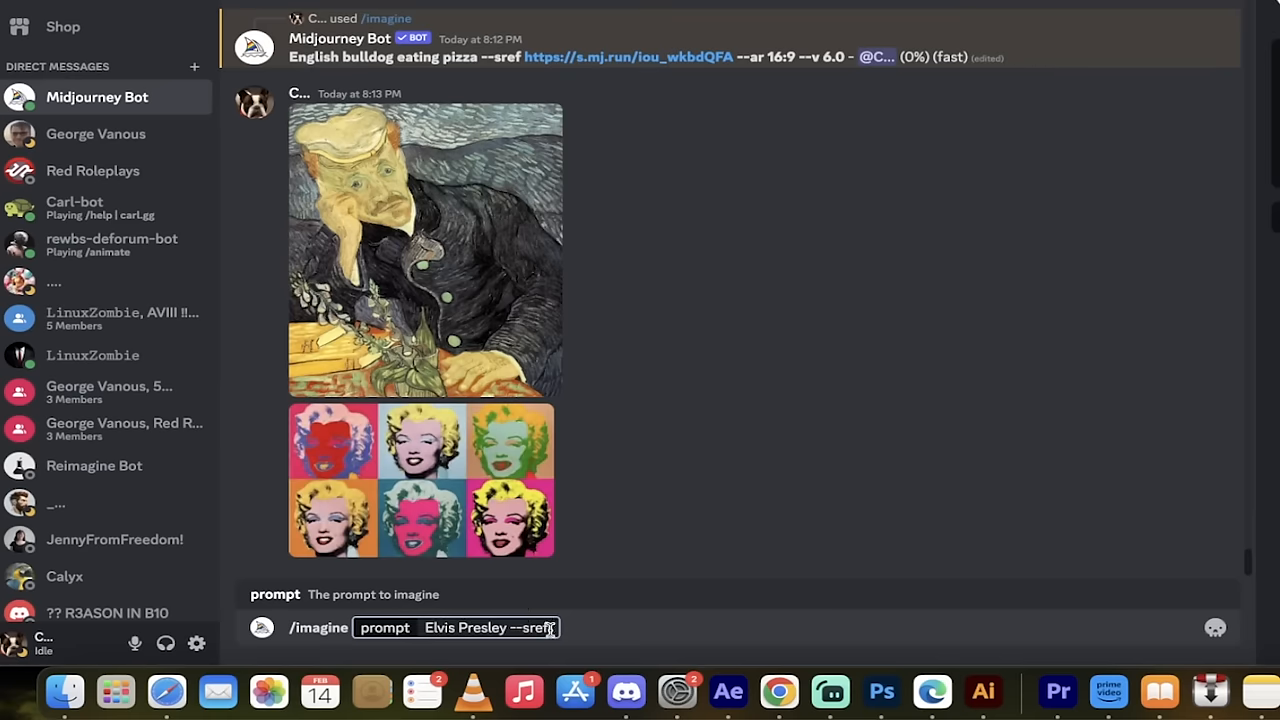
key(space)
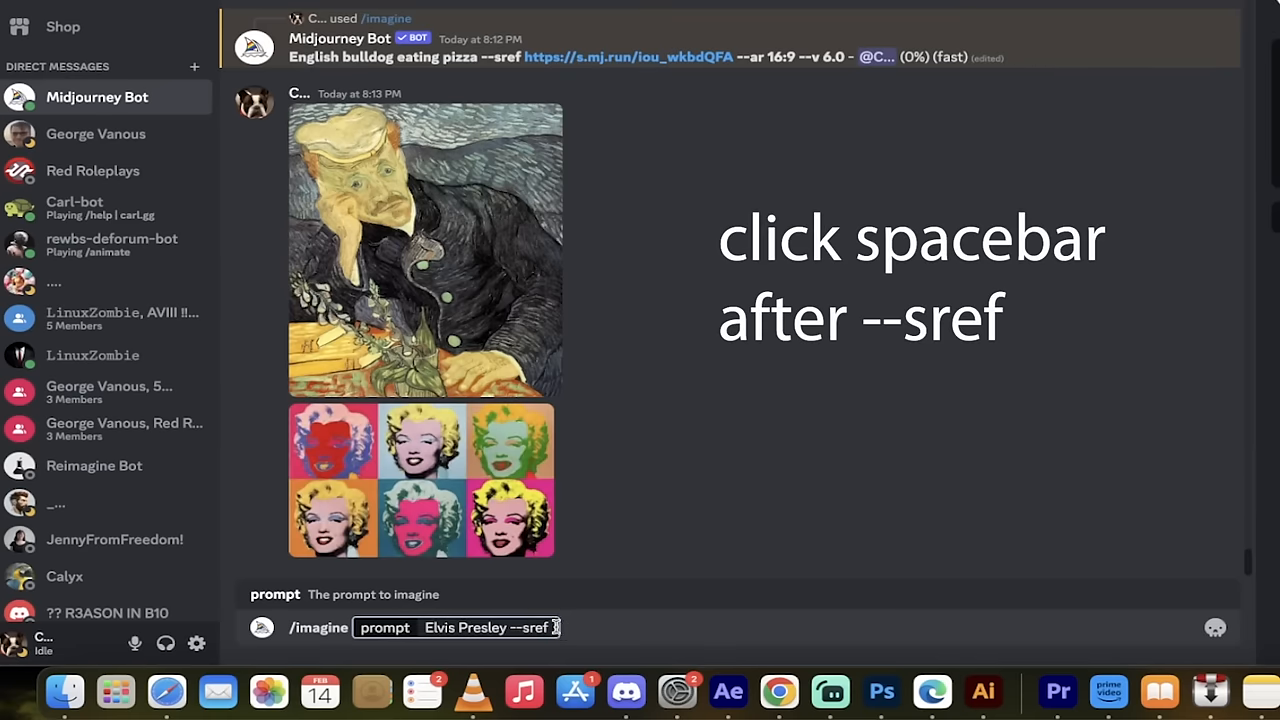
key(space)
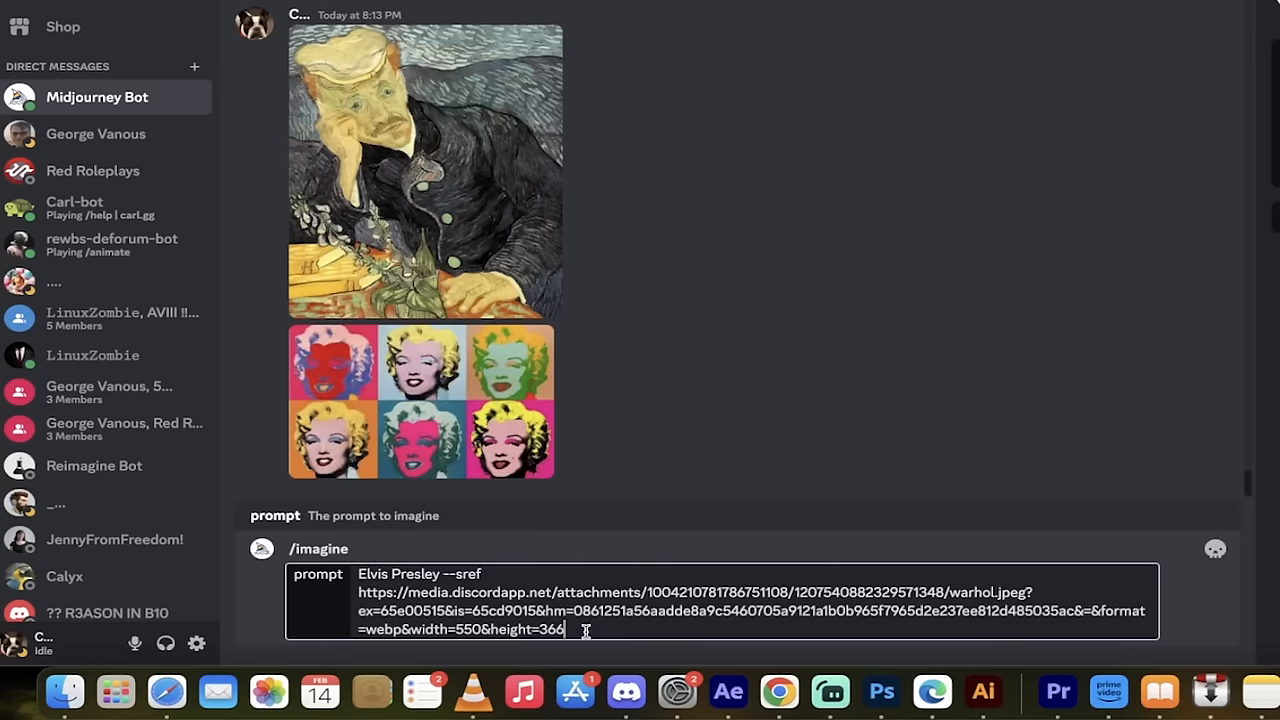
key(Enter)
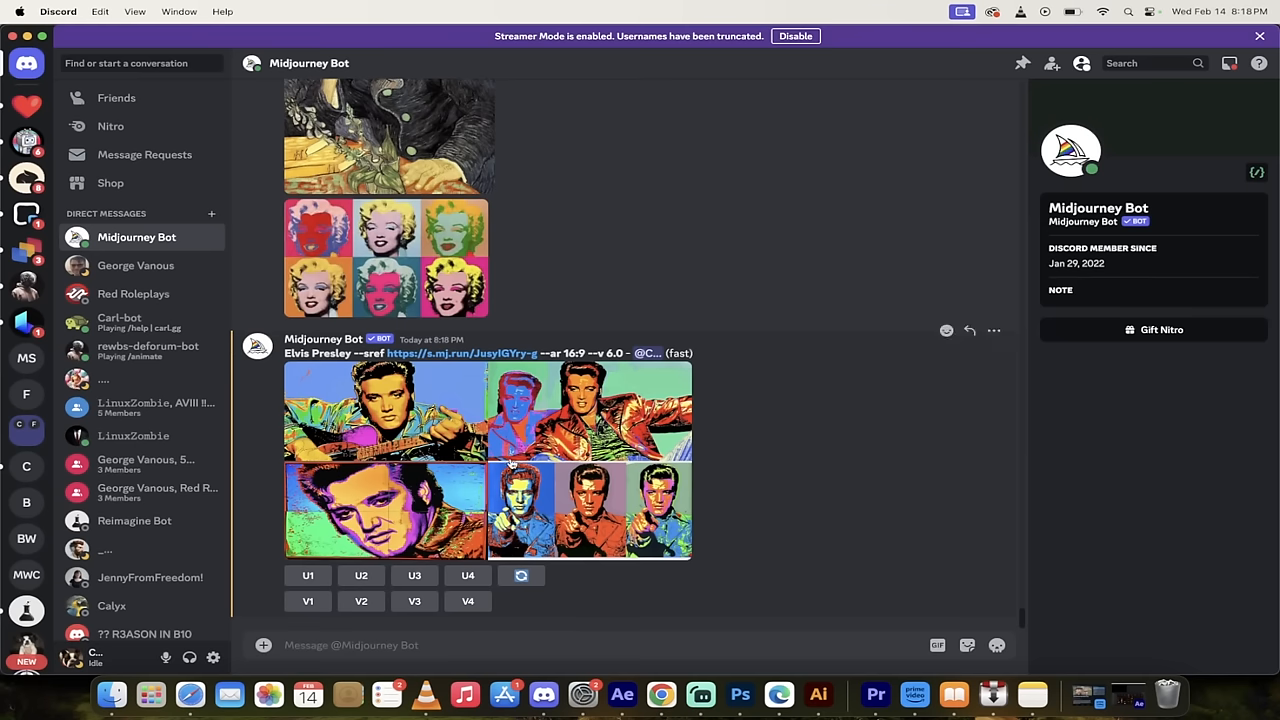
Step: Enlarge the returned four-image Elvis Presley Warhol-style grid for a closer look
click(523, 458)
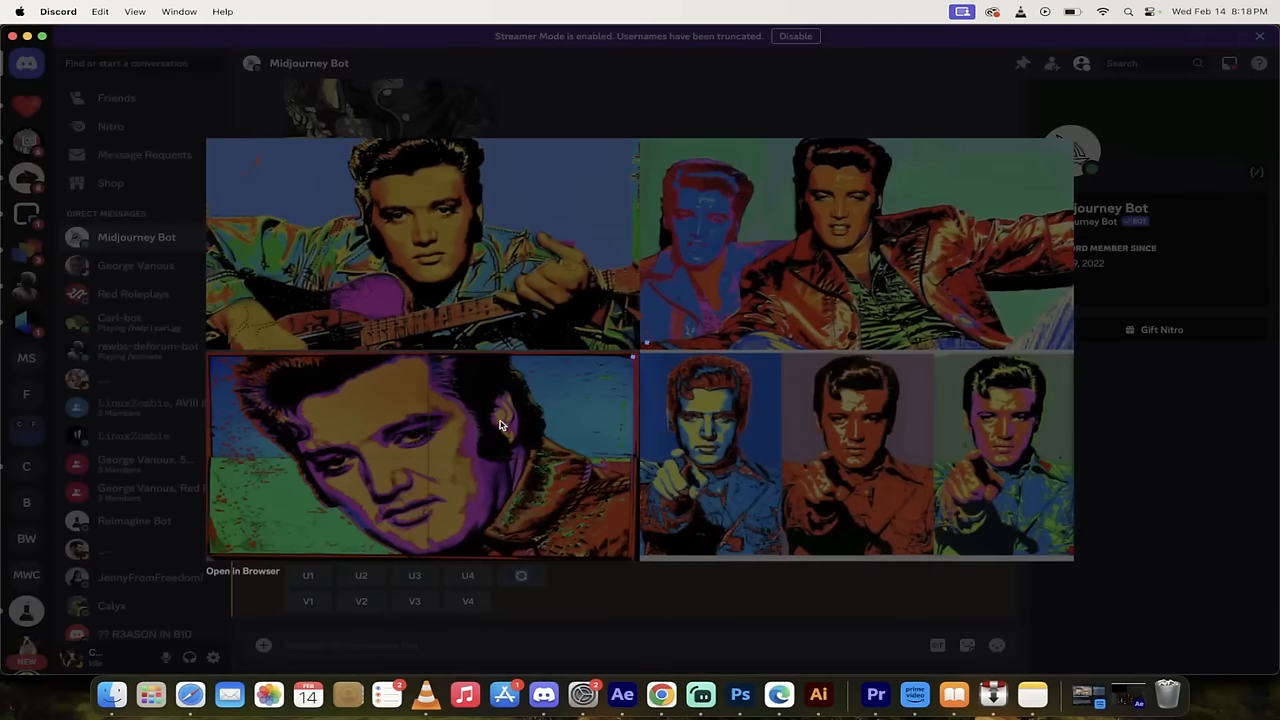
mouse_move(705, 458)
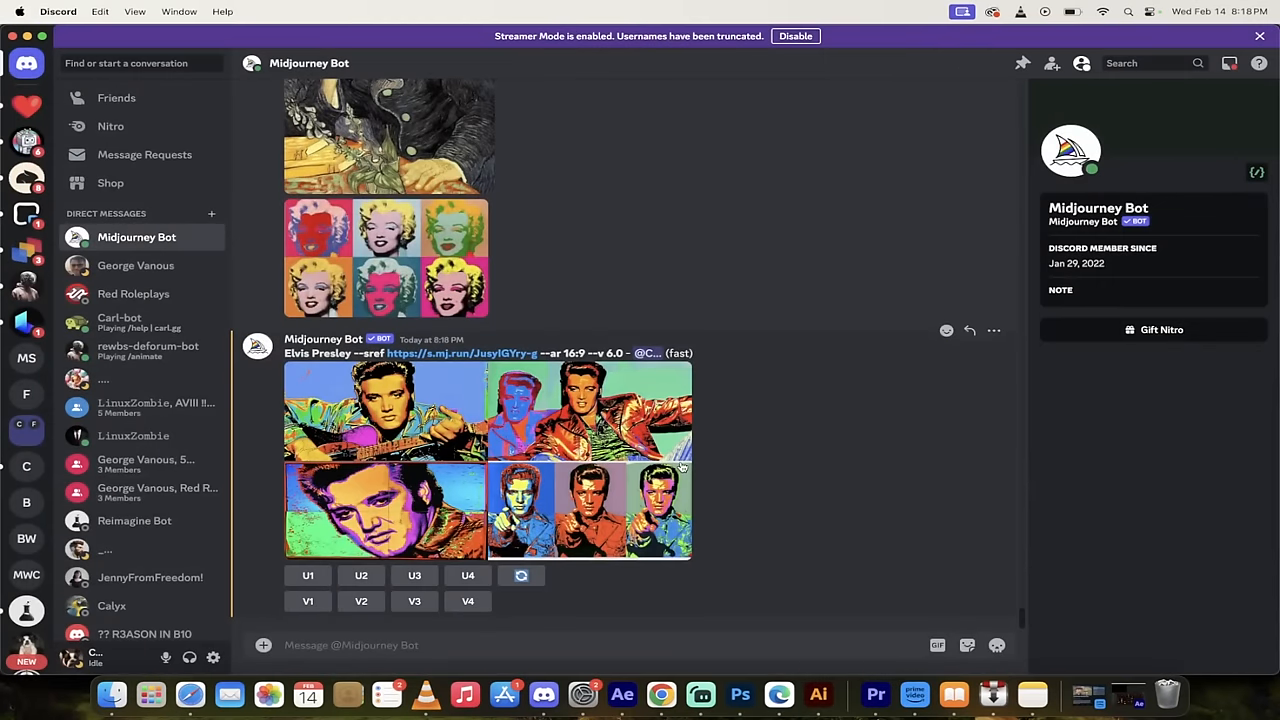
mouse_move(772, 462)
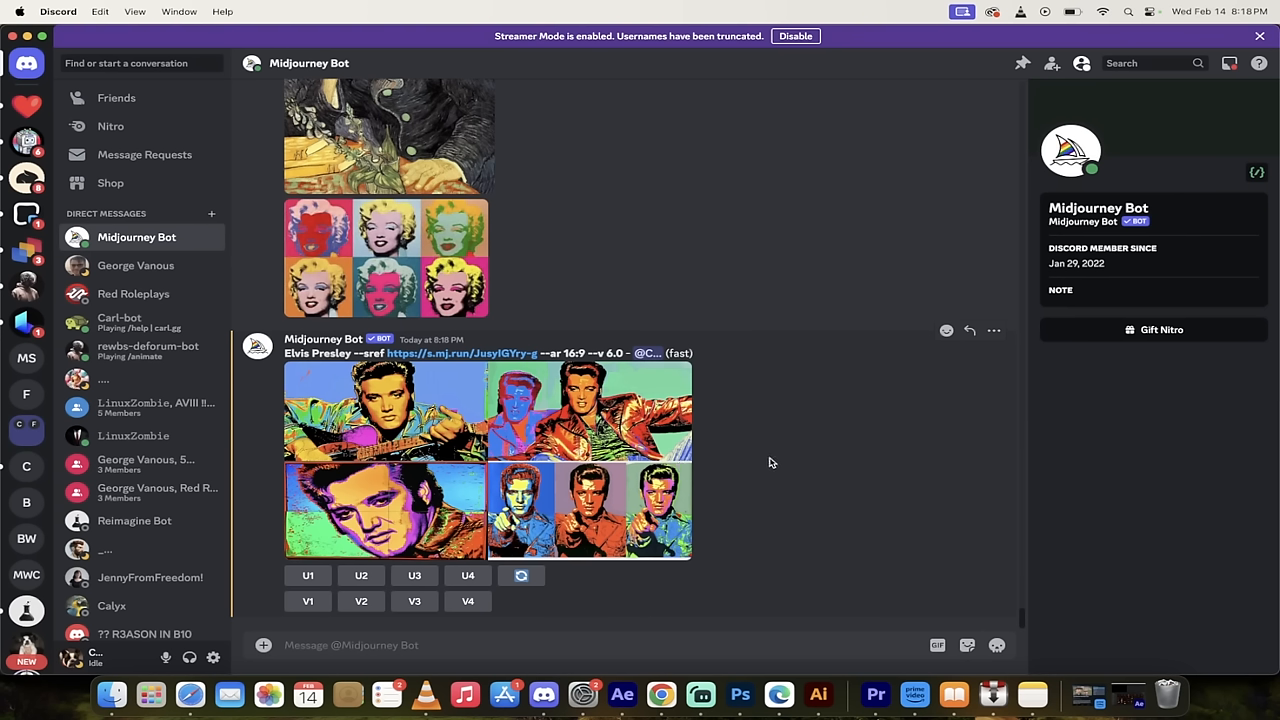